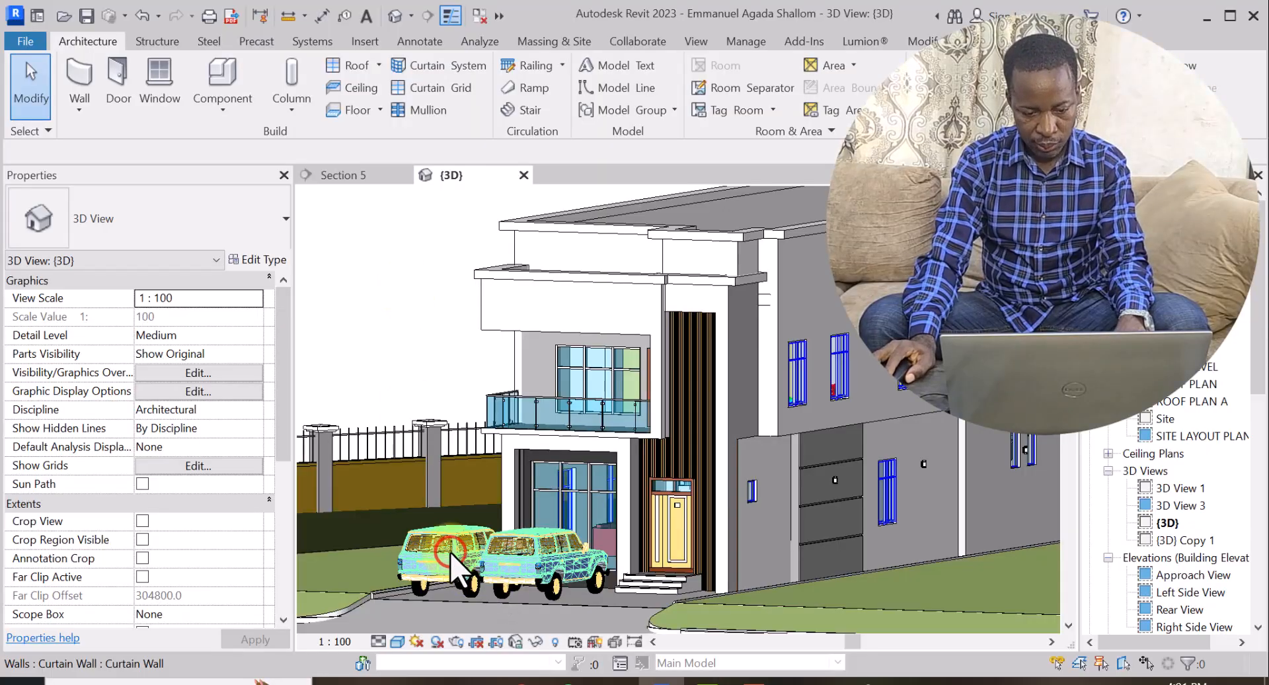
- Select the right-hand Land Cruiser and hide just that element in the 3D view
{"action": "left_click", "coordinate": [450, 542]}
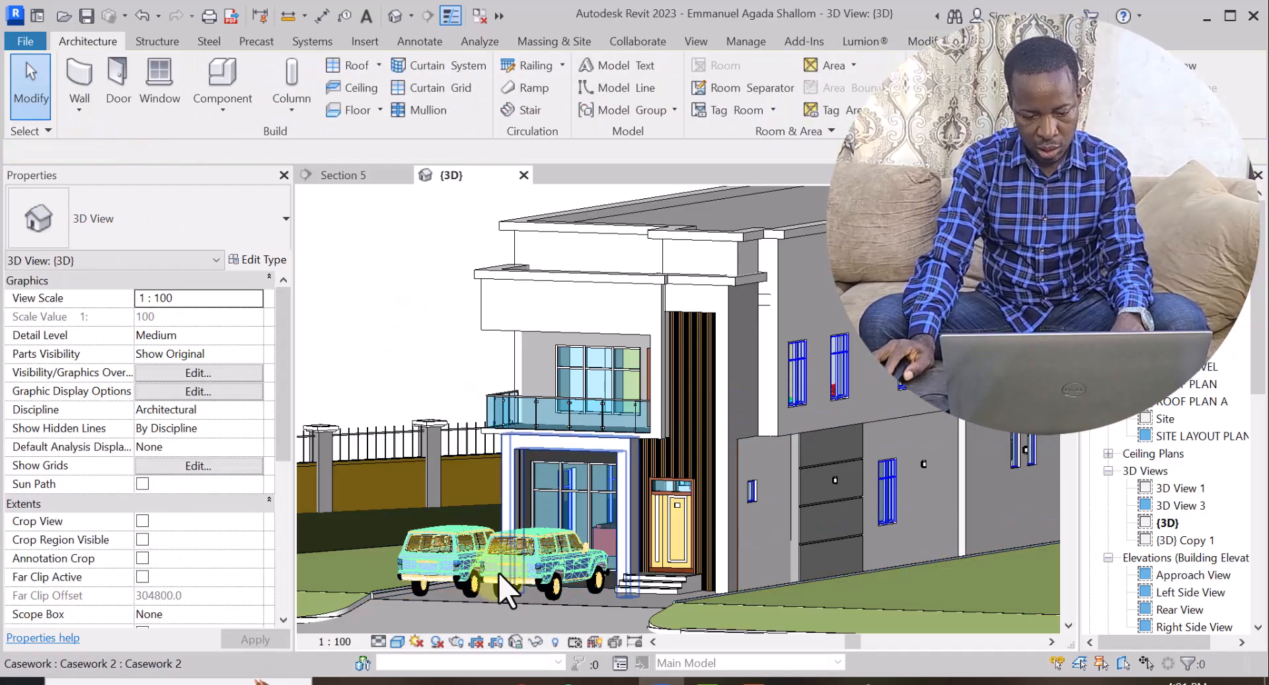
{"action": "left_click", "coordinate": [494, 559]}
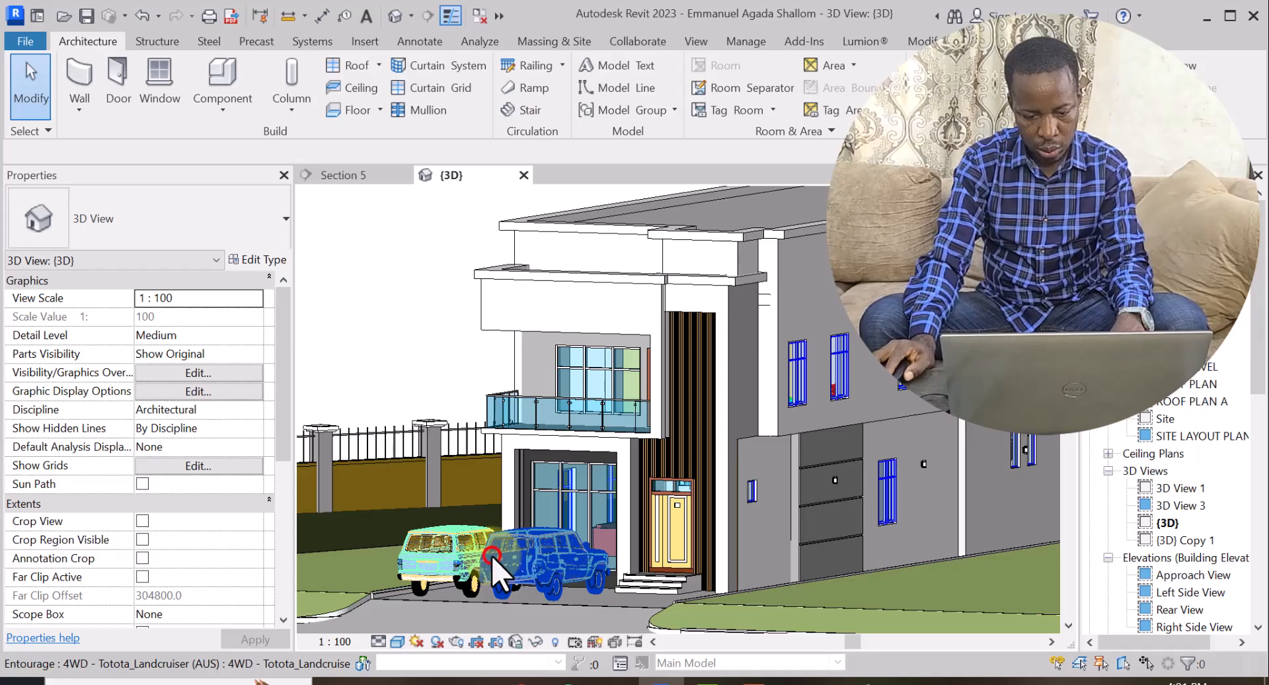
{"action": "left_click", "coordinate": [502, 562]}
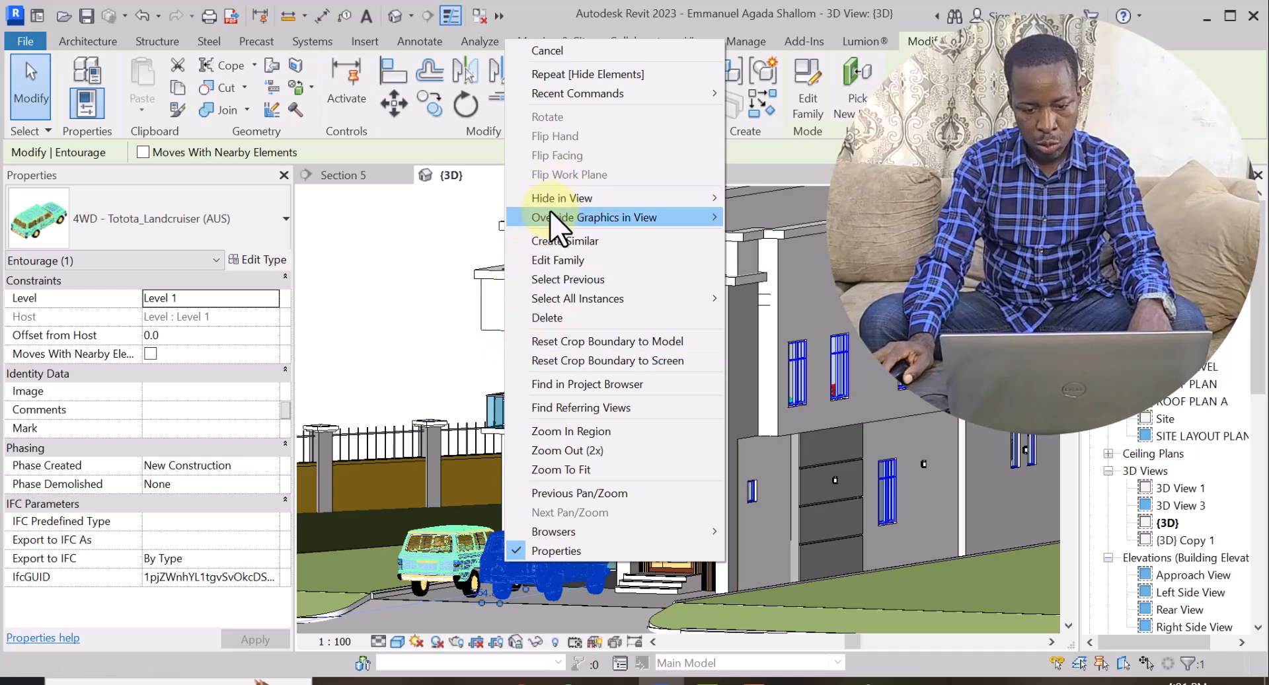
{"action": "mouse_move", "coordinate": [557, 155]}
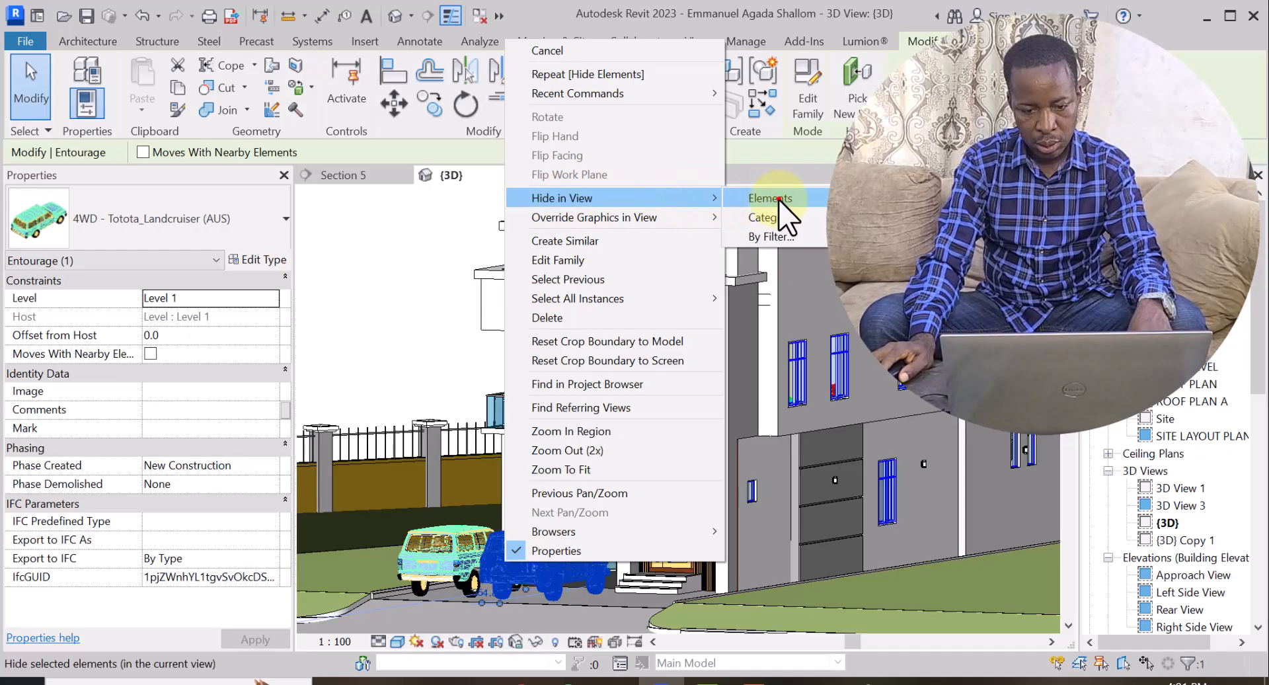
{"action": "left_click", "coordinate": [769, 198]}
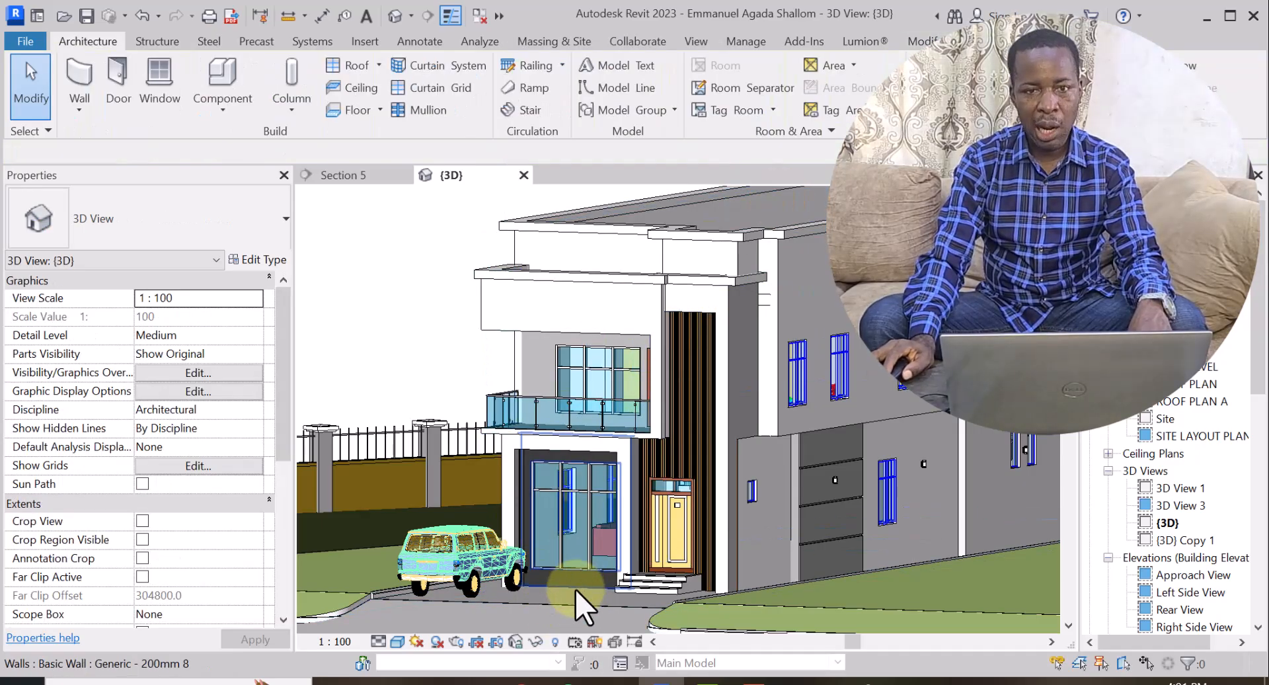
{"action": "mouse_move", "coordinate": [579, 603]}
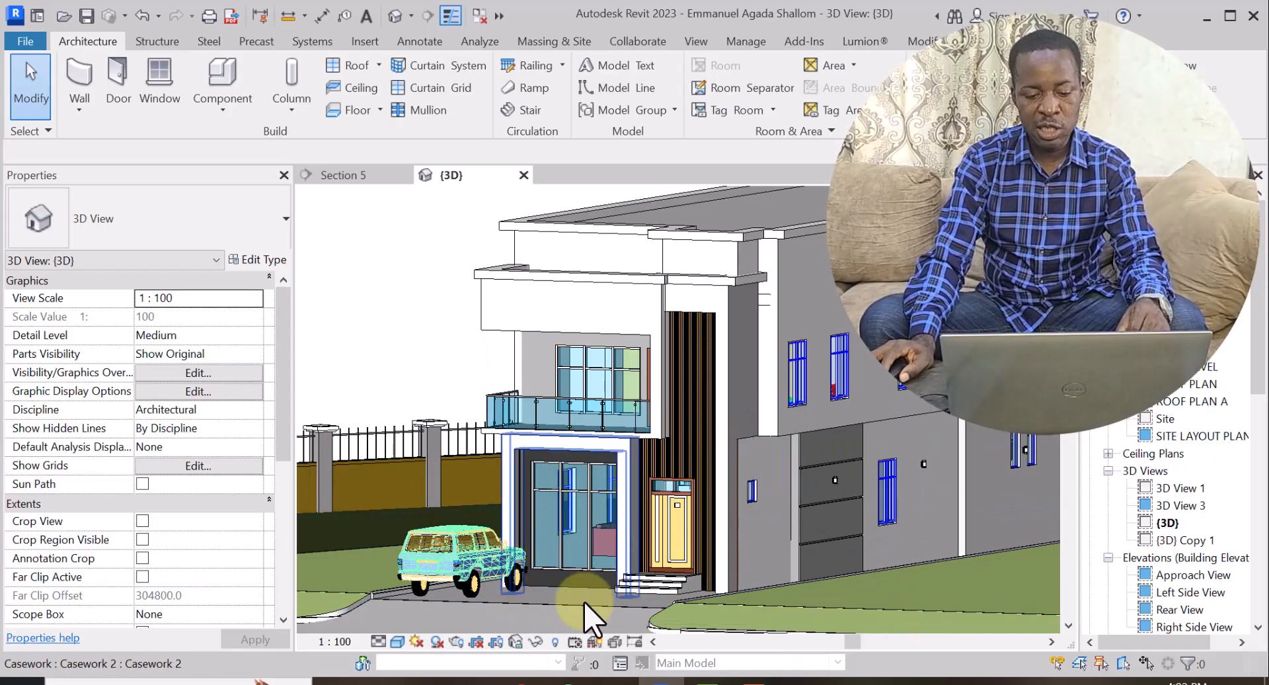
- Undo the hide, then hide the right car's entire Entourage category in this view
{"action": "left_click", "coordinate": [566, 603]}
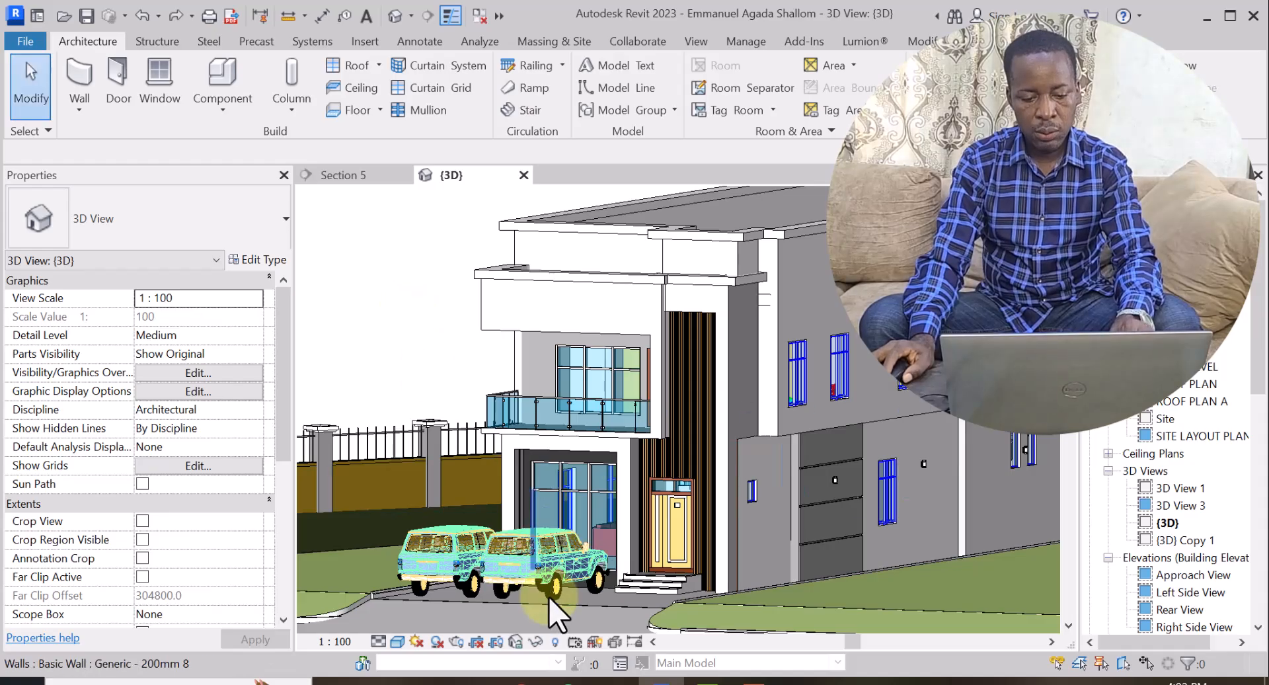
{"action": "left_click", "coordinate": [534, 563]}
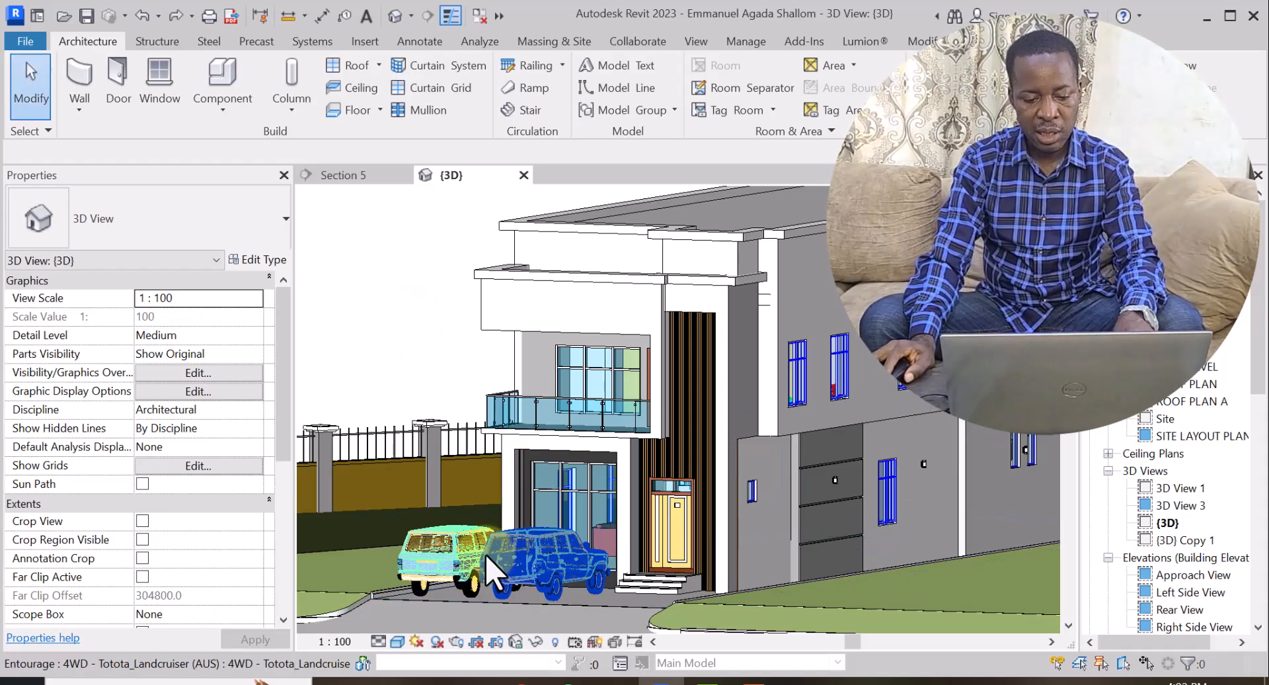
{"action": "left_click", "coordinate": [551, 563]}
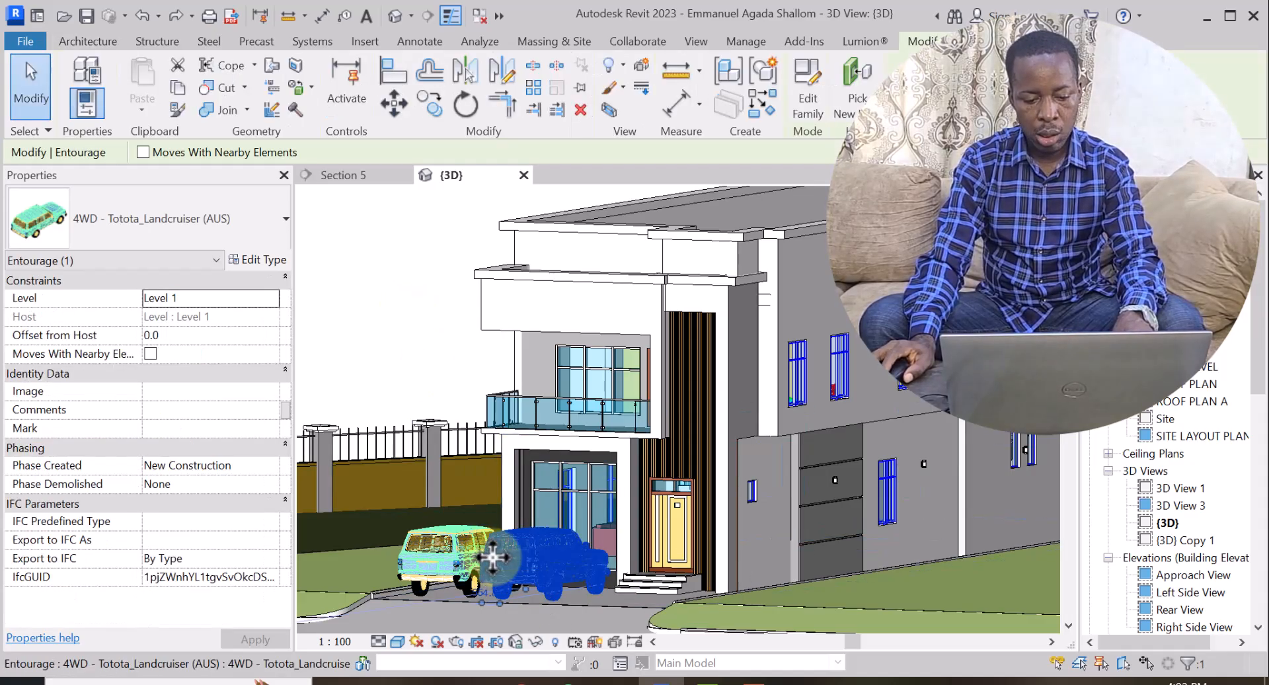
{"action": "right_click", "coordinate": [494, 558]}
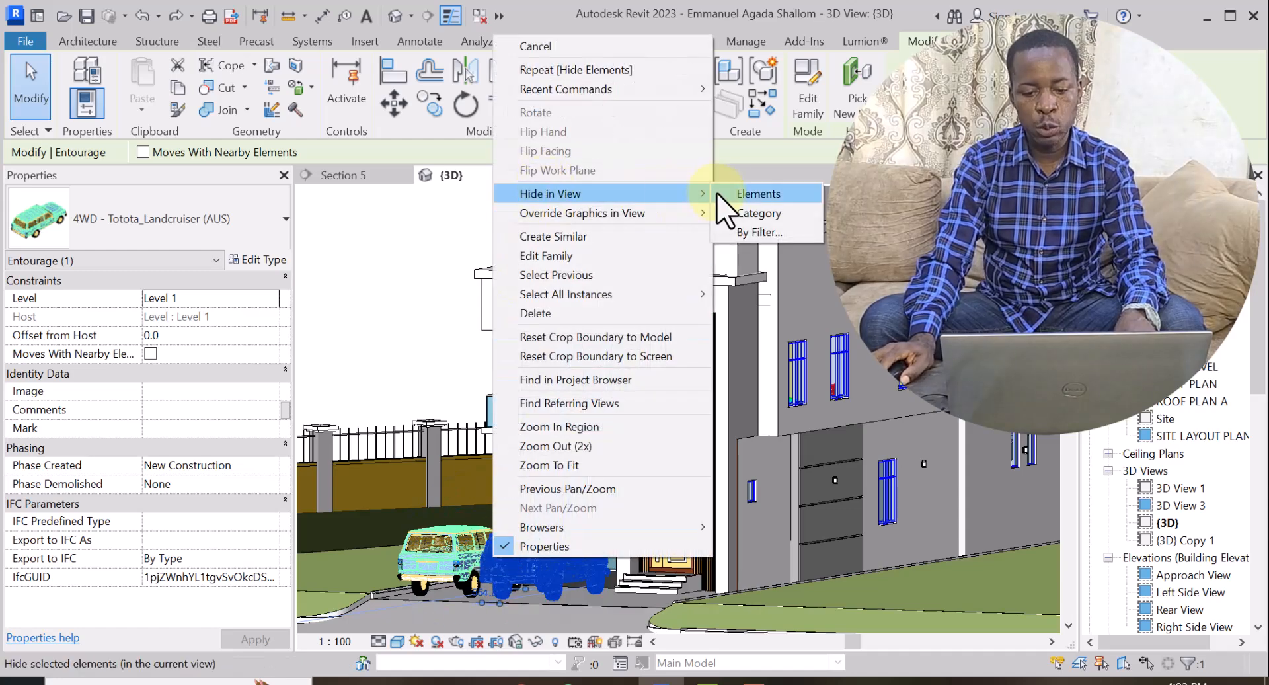
{"action": "mouse_move", "coordinate": [758, 213]}
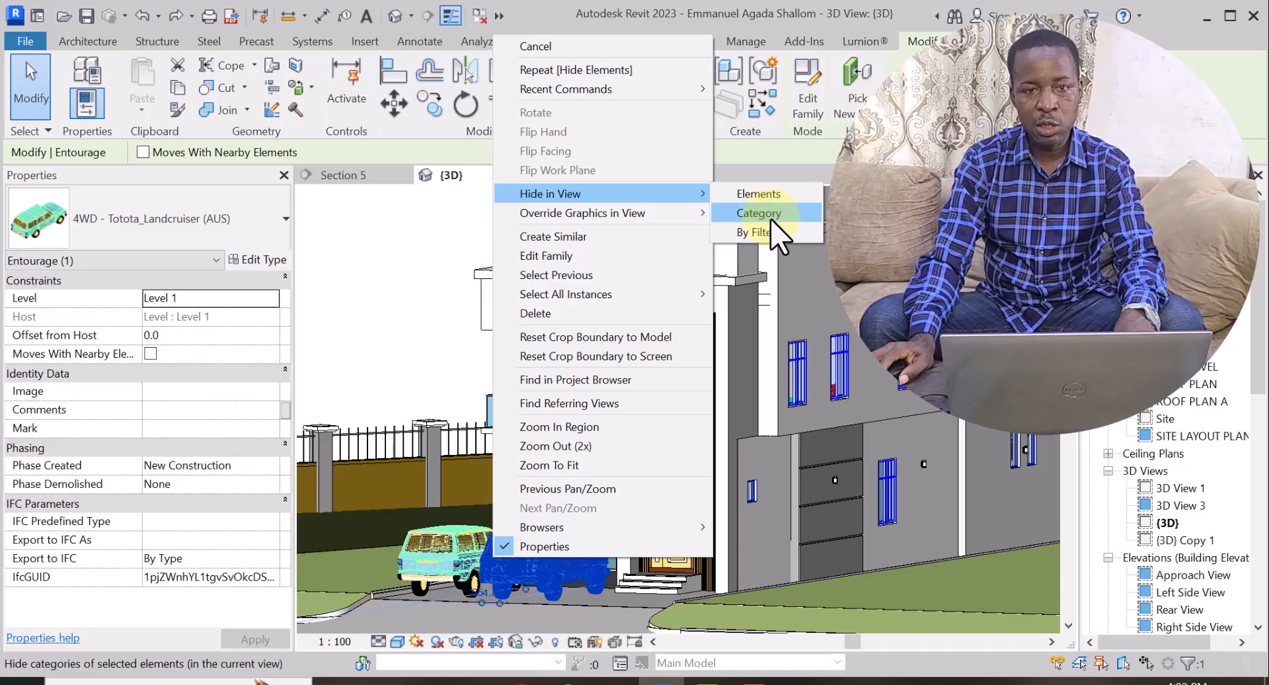
{"action": "left_click", "coordinate": [759, 213]}
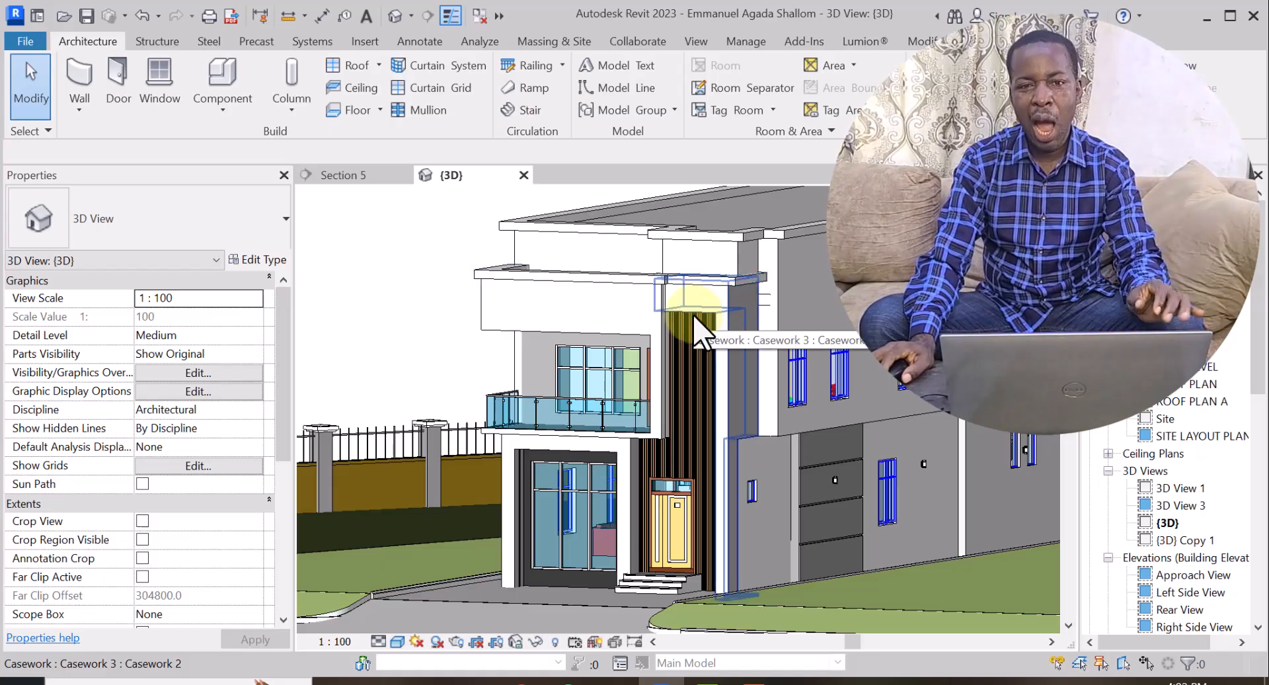
{"action": "mouse_move", "coordinate": [397, 364]}
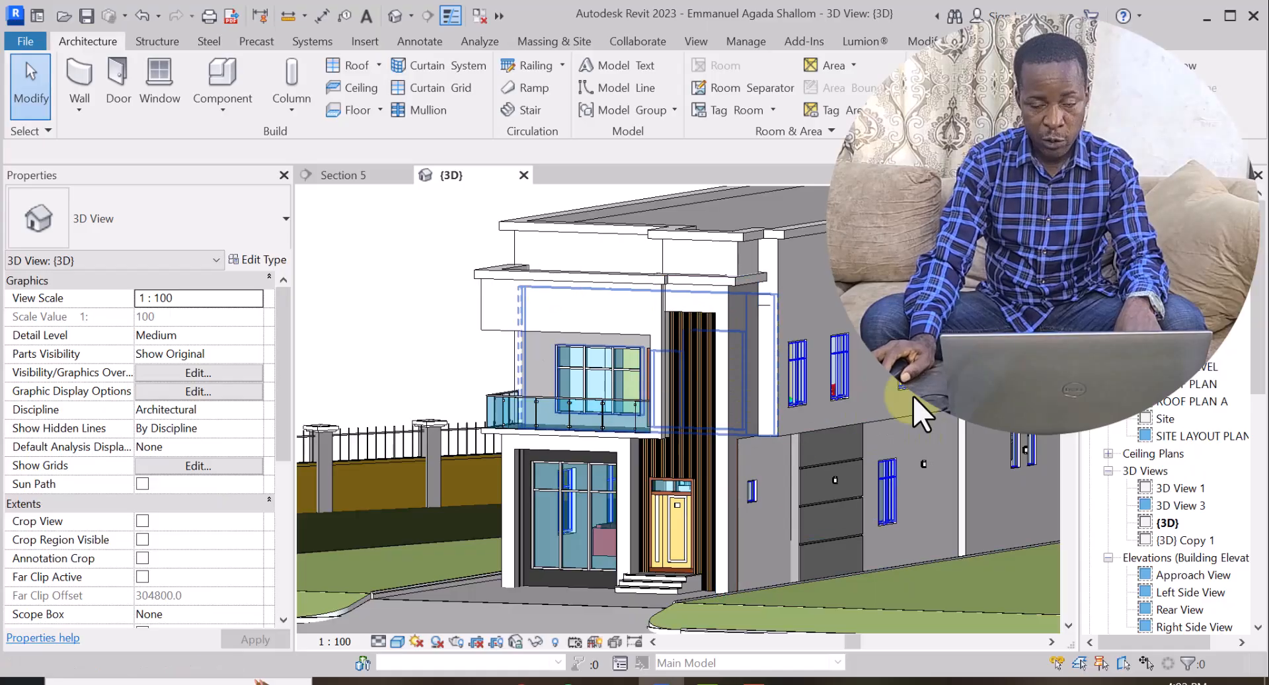
{"action": "mouse_move", "coordinate": [777, 315]}
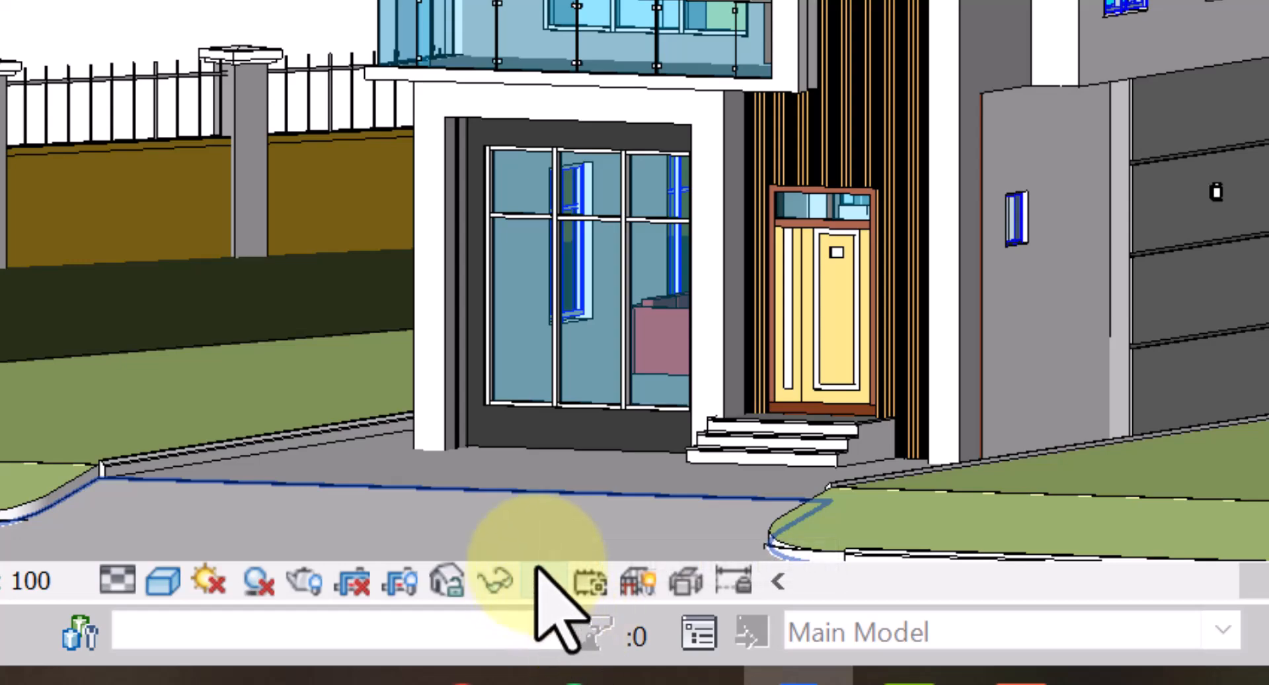
{"action": "mouse_move", "coordinate": [541, 583]}
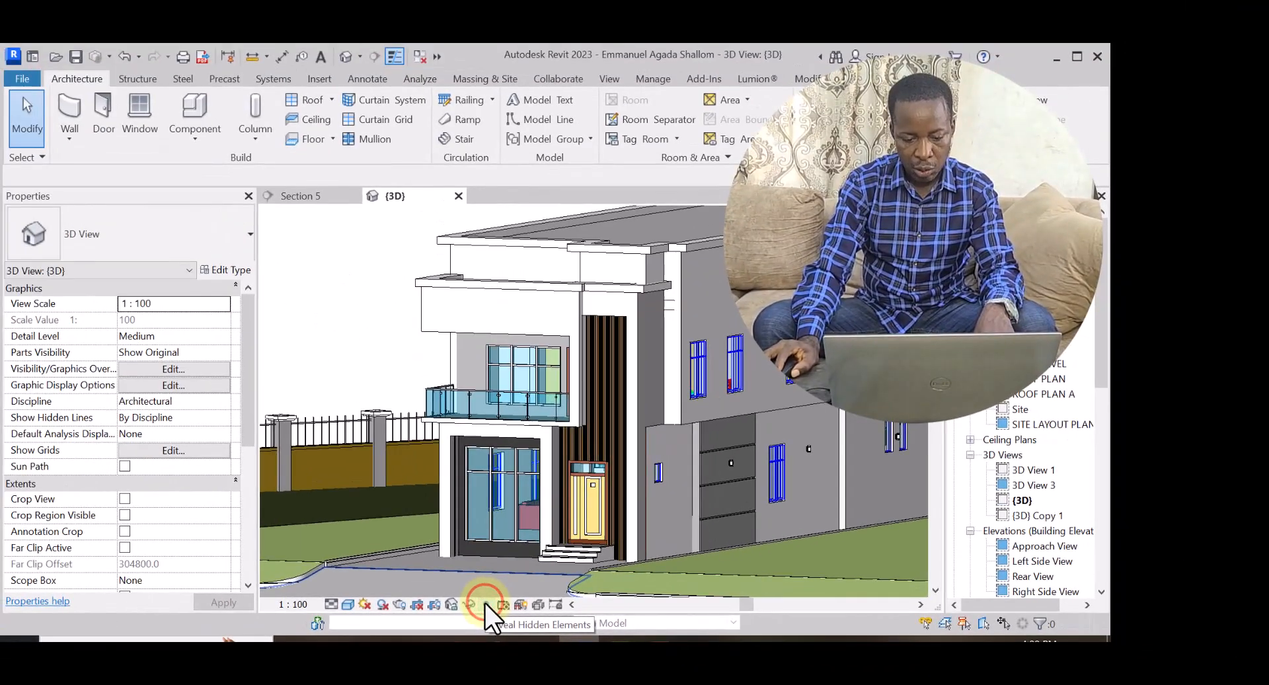
- In Reveal Hidden Elements mode, select the hidden cars and unhide the Entourage category
{"action": "left_click", "coordinate": [469, 605]}
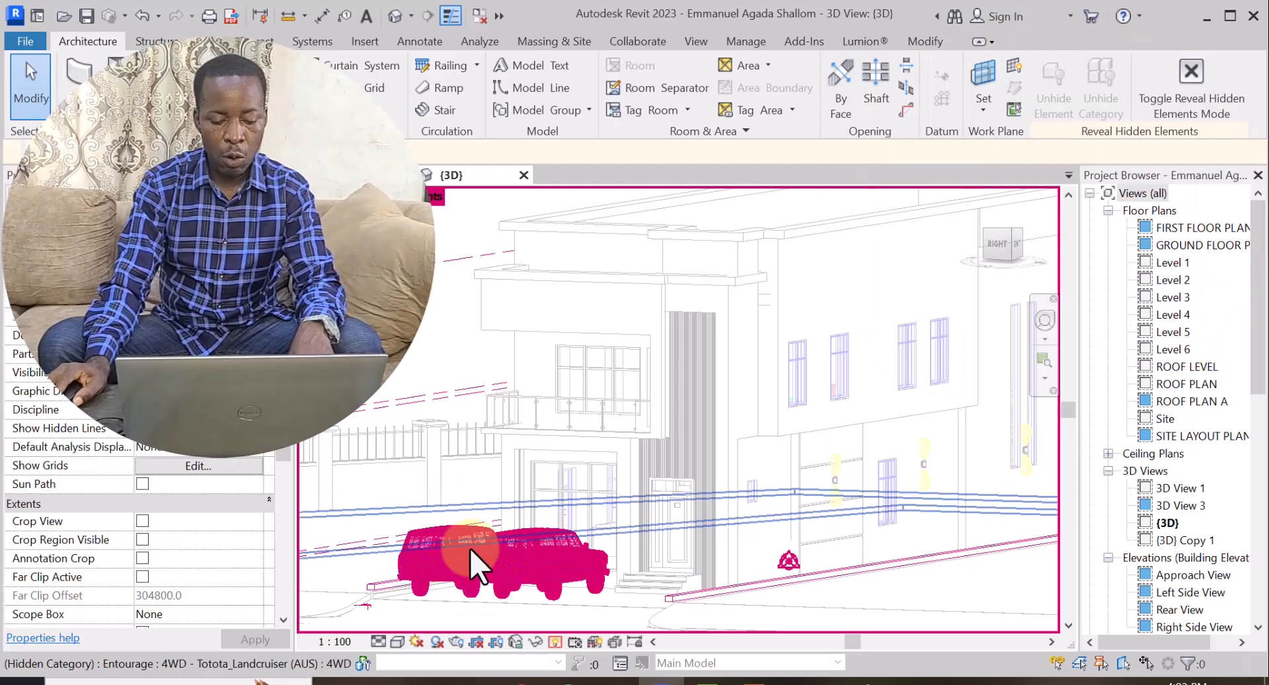
{"action": "left_click", "coordinate": [453, 562]}
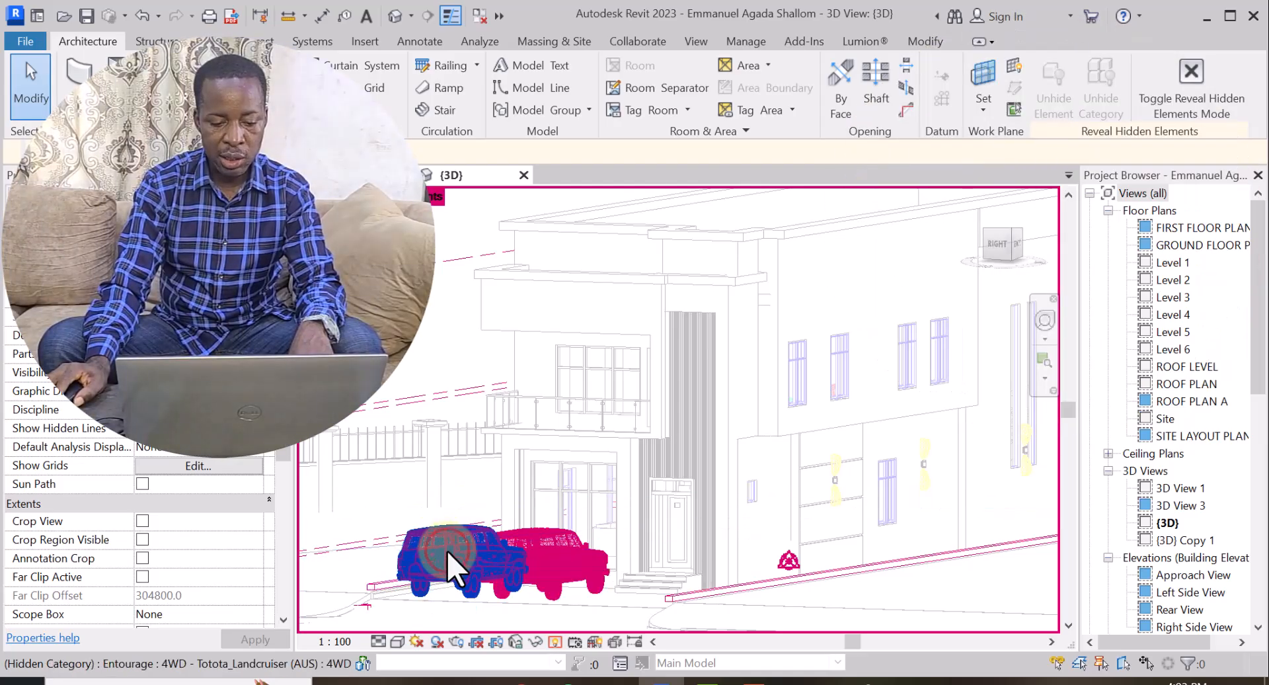
{"action": "left_click", "coordinate": [454, 563]}
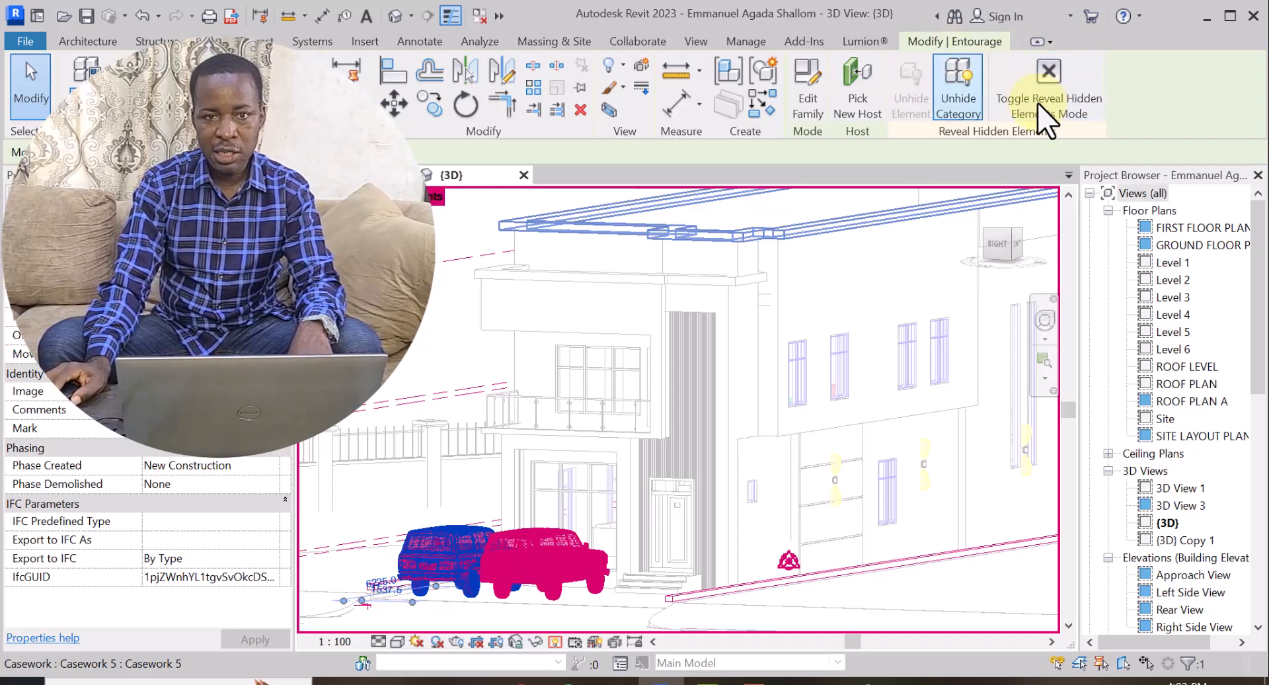
{"action": "mouse_move", "coordinate": [957, 97]}
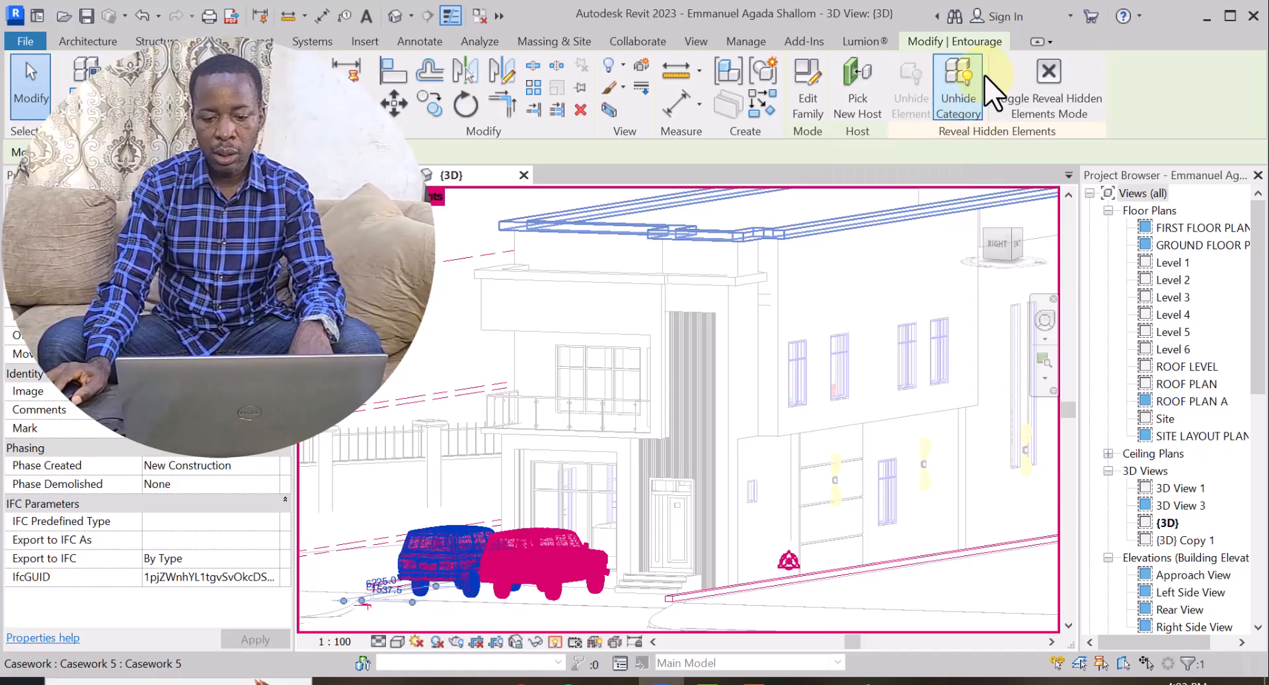
{"action": "mouse_move", "coordinate": [957, 77]}
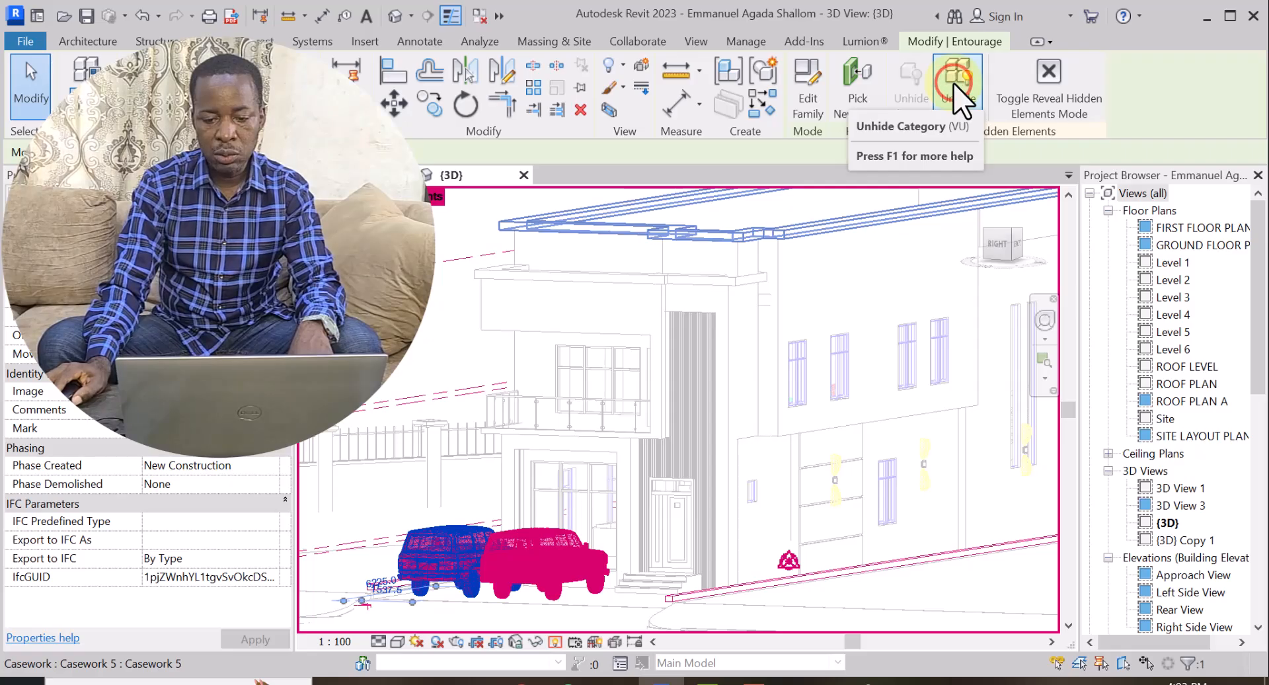
{"action": "left_click", "coordinate": [958, 76]}
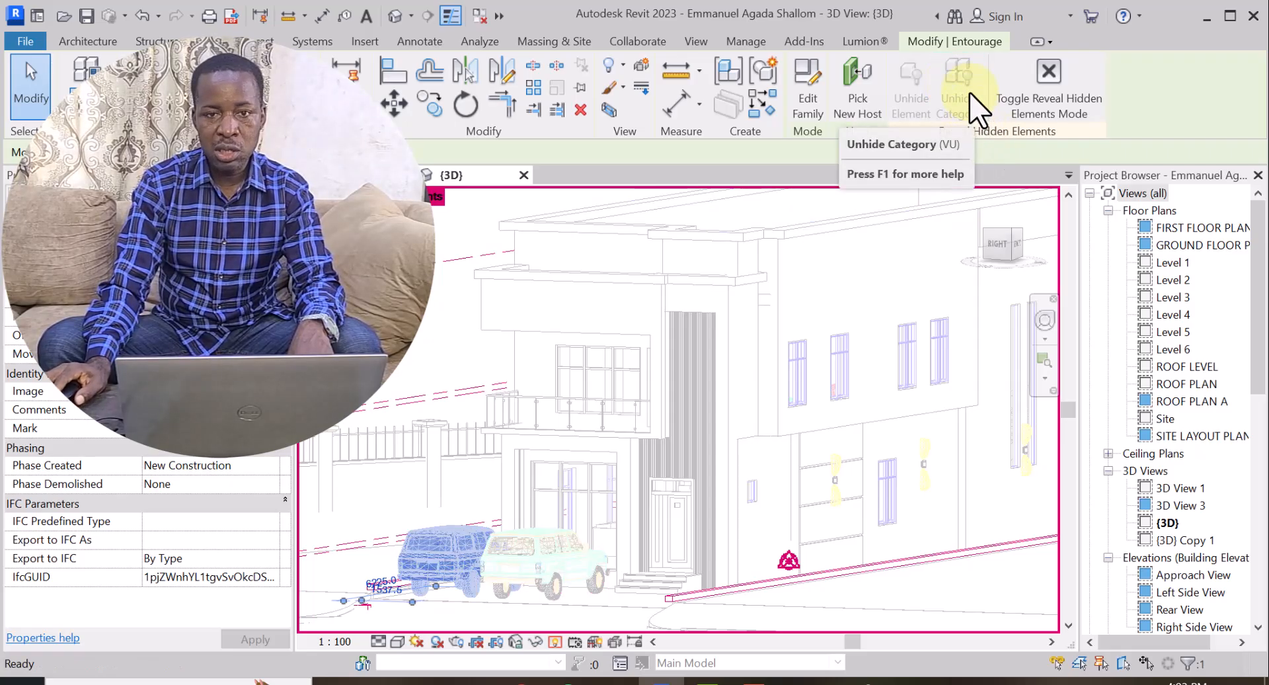
{"action": "left_click", "coordinate": [1047, 90]}
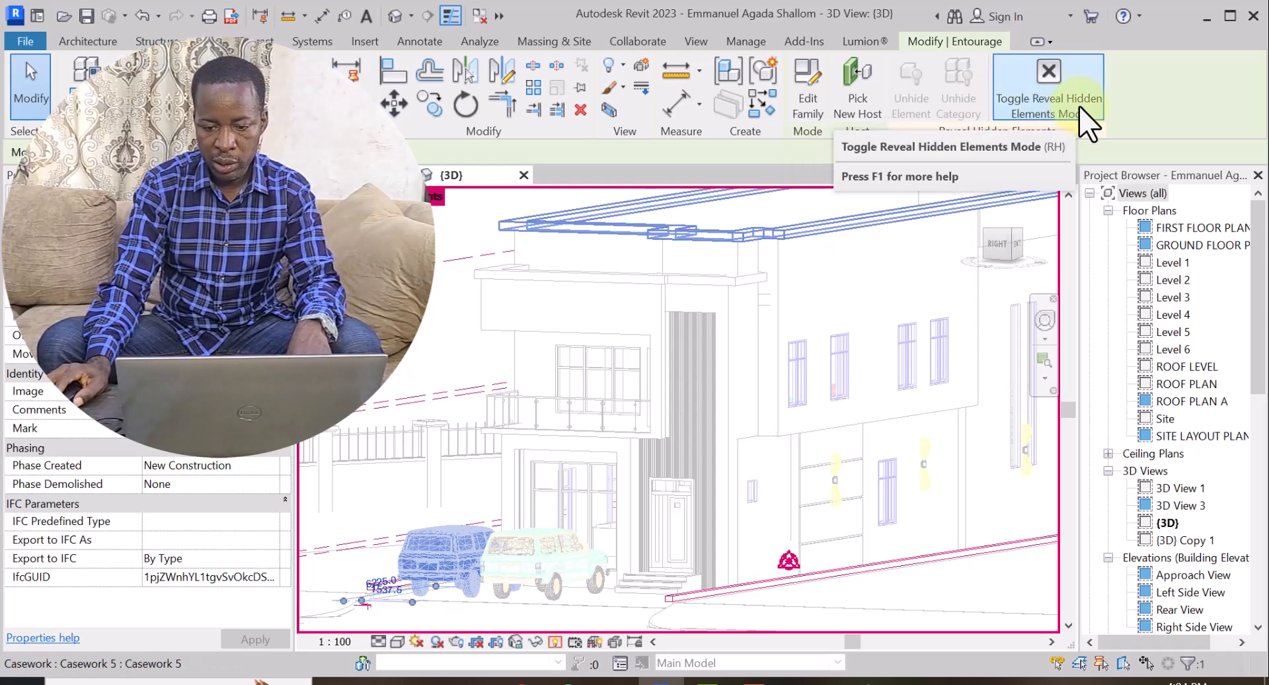
- Turn off reveal-hidden mode and hide the left Land Cruiser as an element
{"action": "left_click", "coordinate": [1047, 76]}
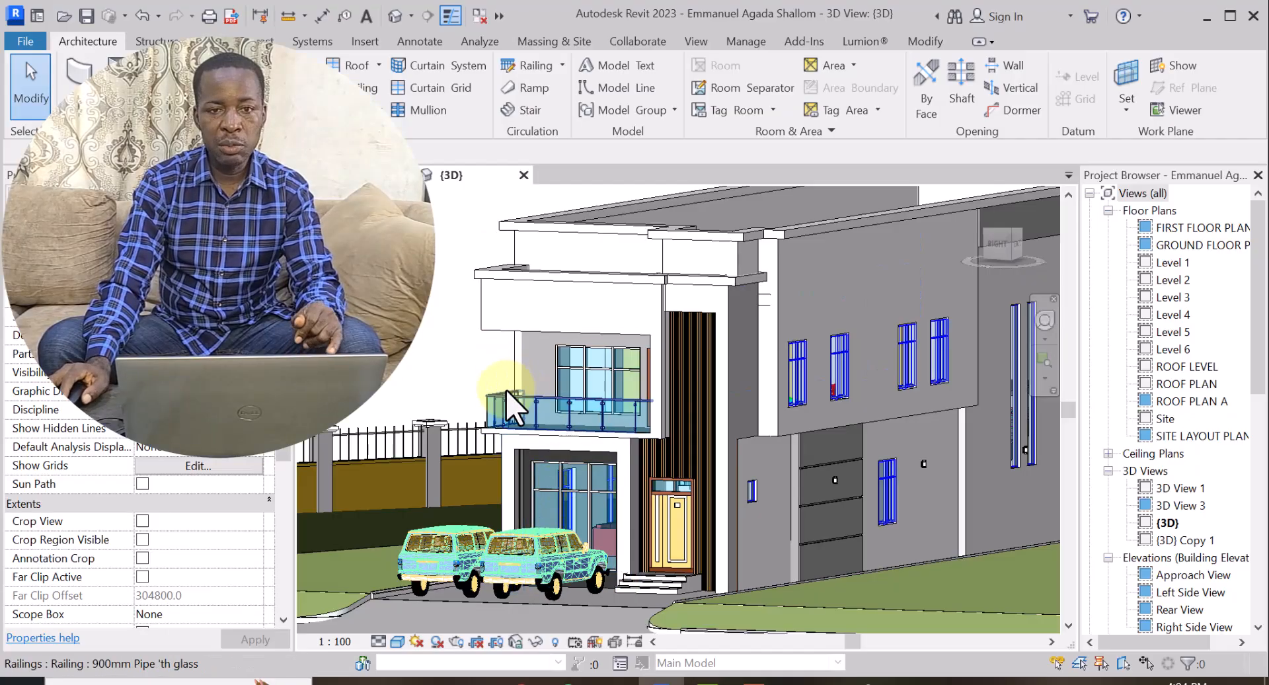
{"action": "mouse_move", "coordinate": [519, 405]}
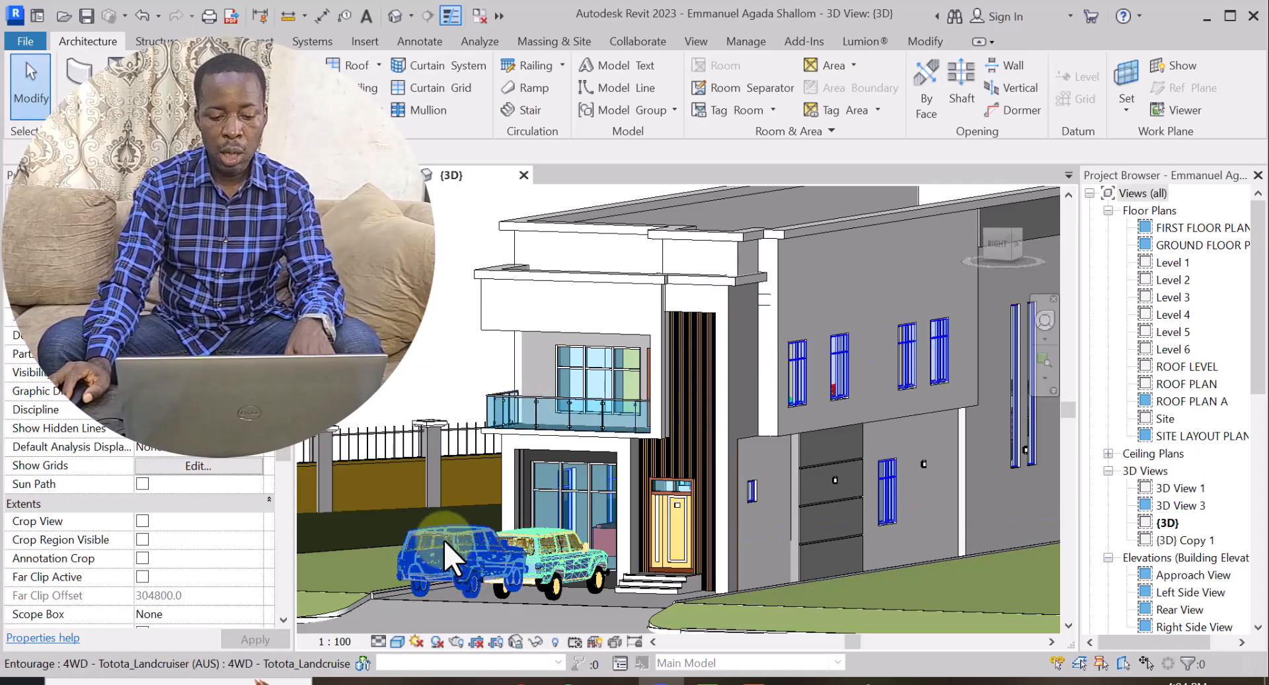
{"action": "left_click", "coordinate": [443, 559]}
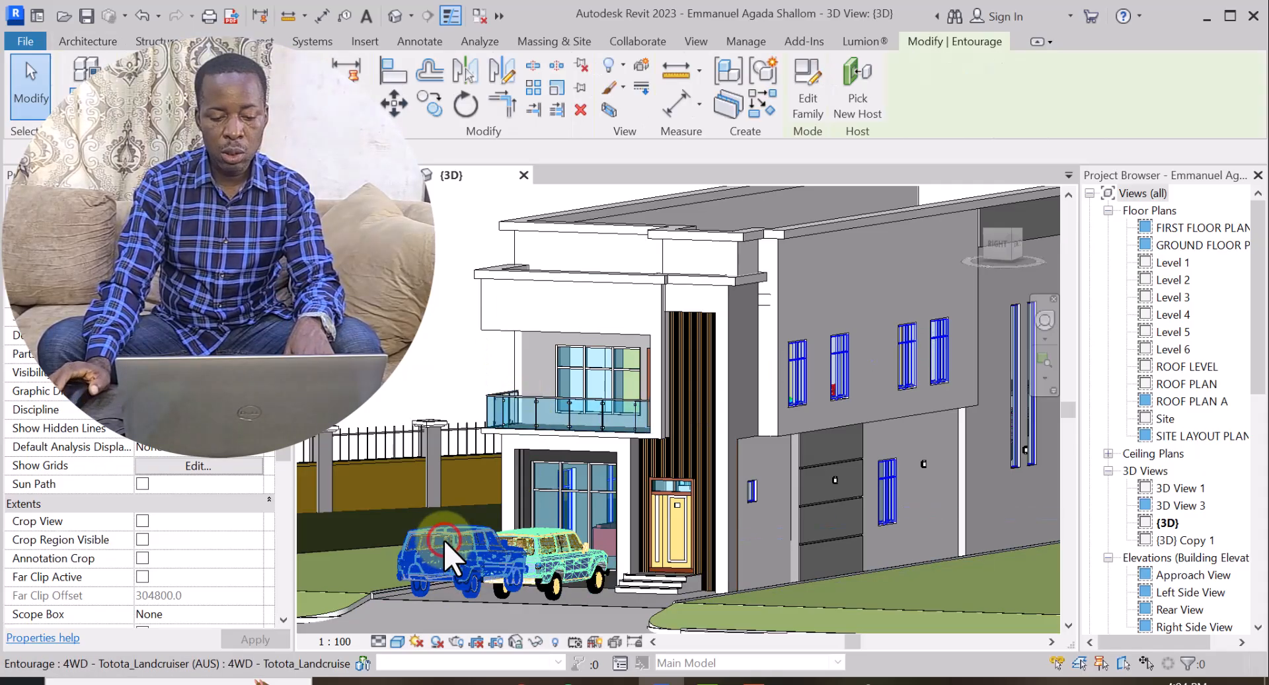
{"action": "left_click", "coordinate": [445, 555]}
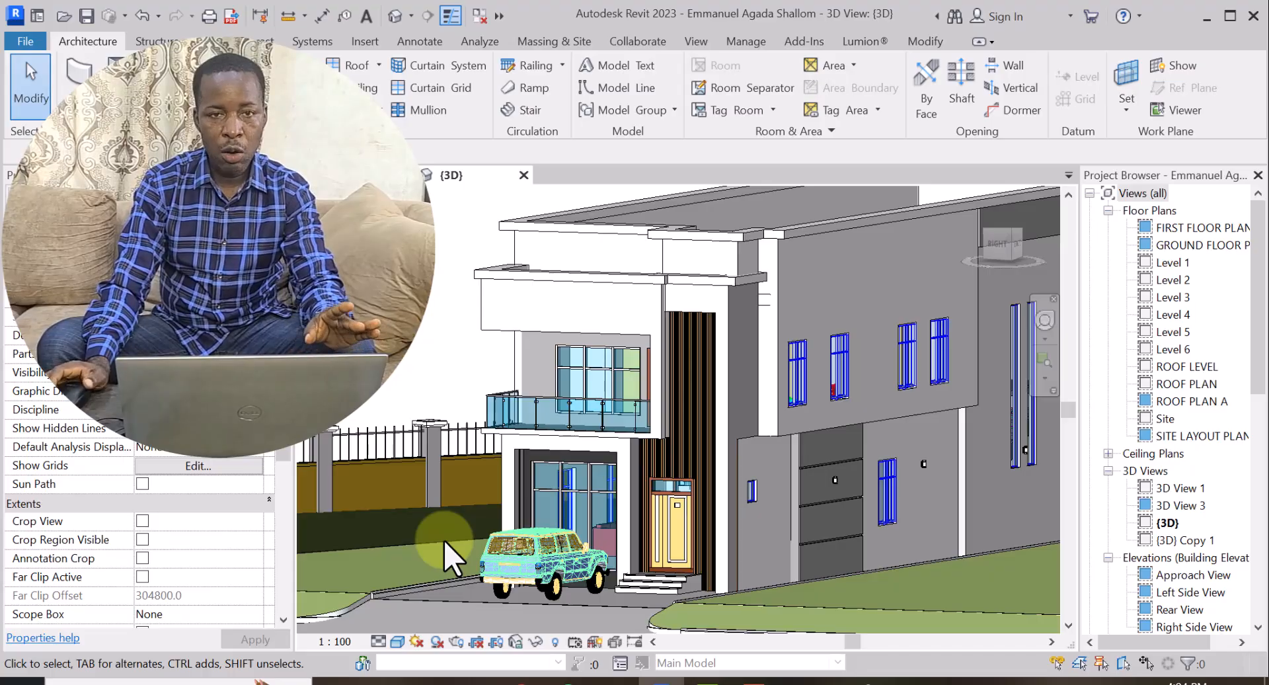
{"action": "mouse_move", "coordinate": [458, 563]}
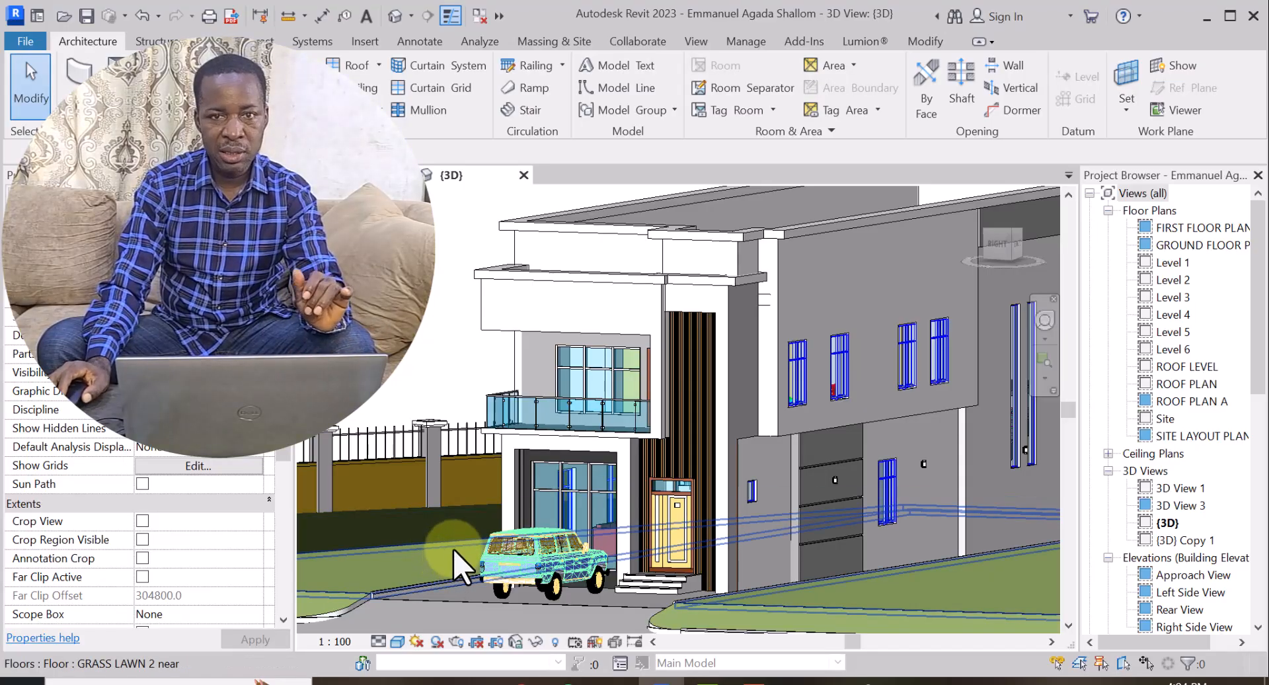
- Undo the left car's hide, then hide the whole car category in the view
{"action": "left_click", "coordinate": [527, 563]}
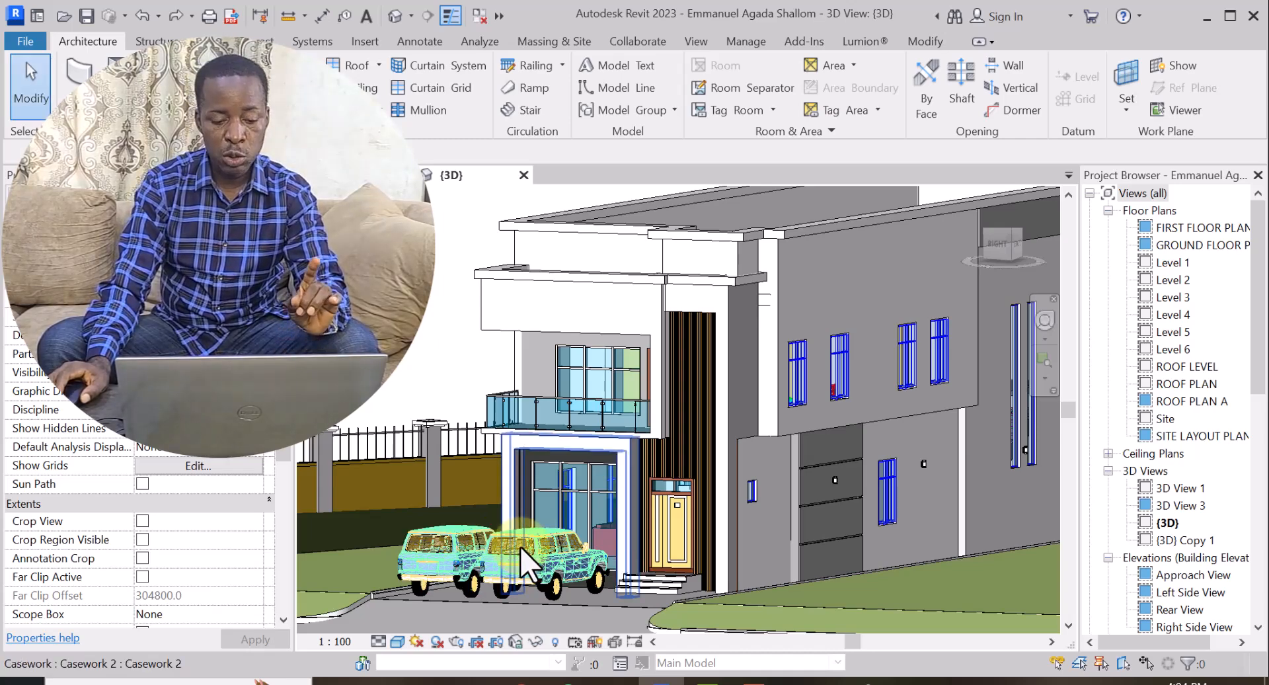
{"action": "mouse_move", "coordinate": [450, 446]}
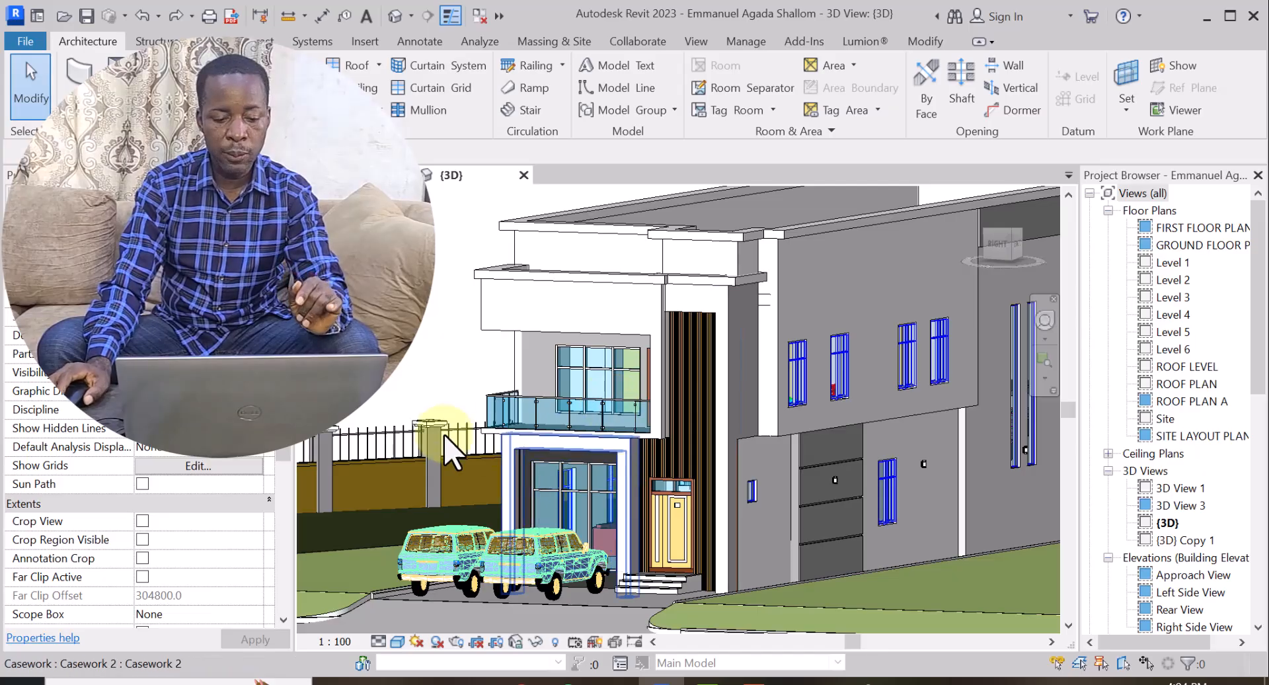
{"action": "left_click", "coordinate": [454, 558]}
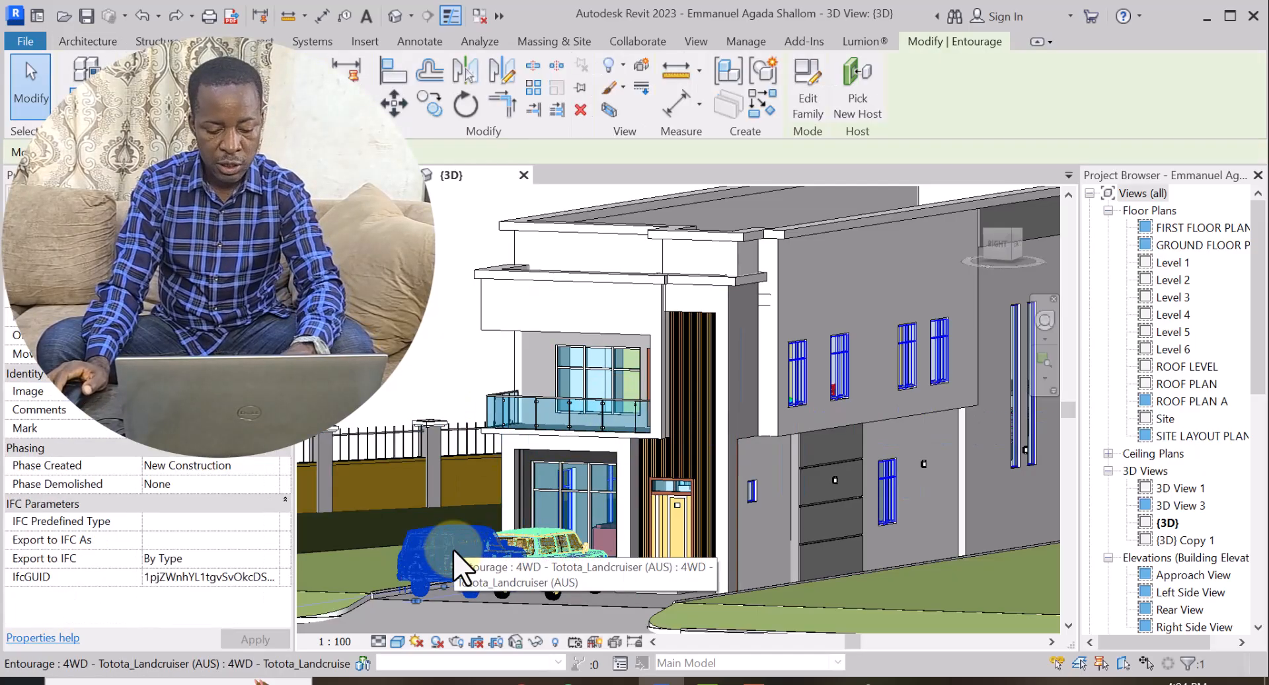
{"action": "left_click", "coordinate": [87, 41]}
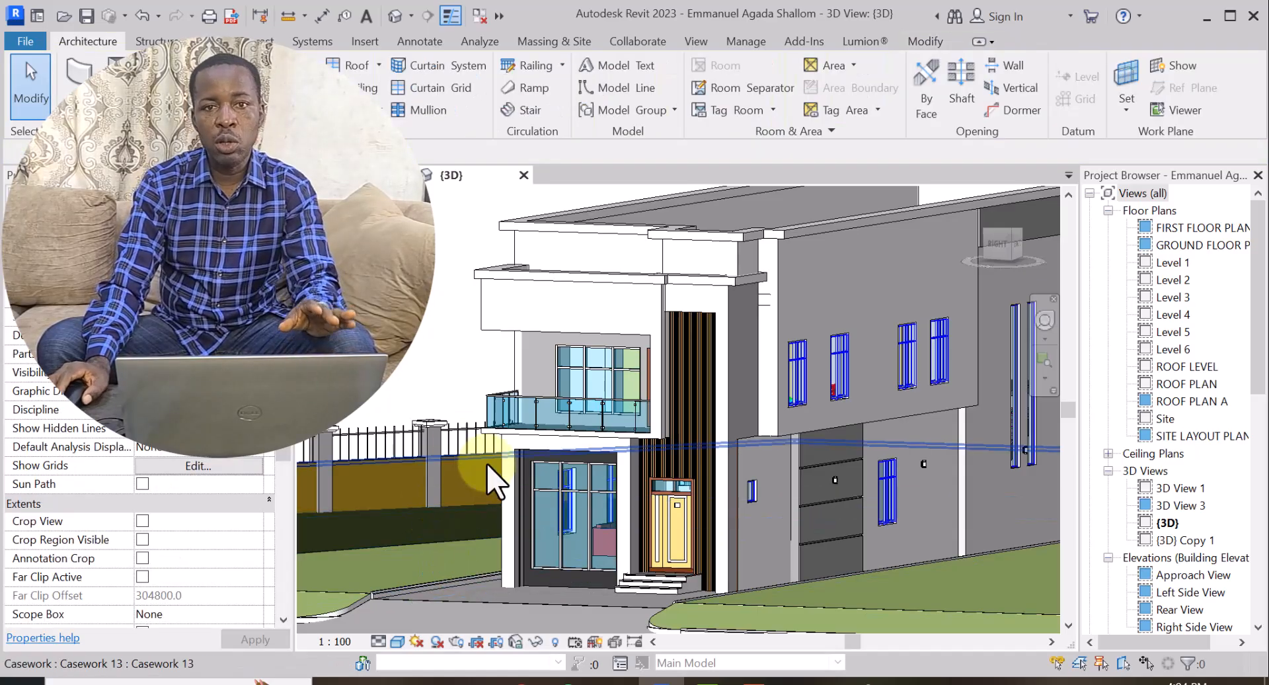
{"action": "left_click", "coordinate": [498, 453]}
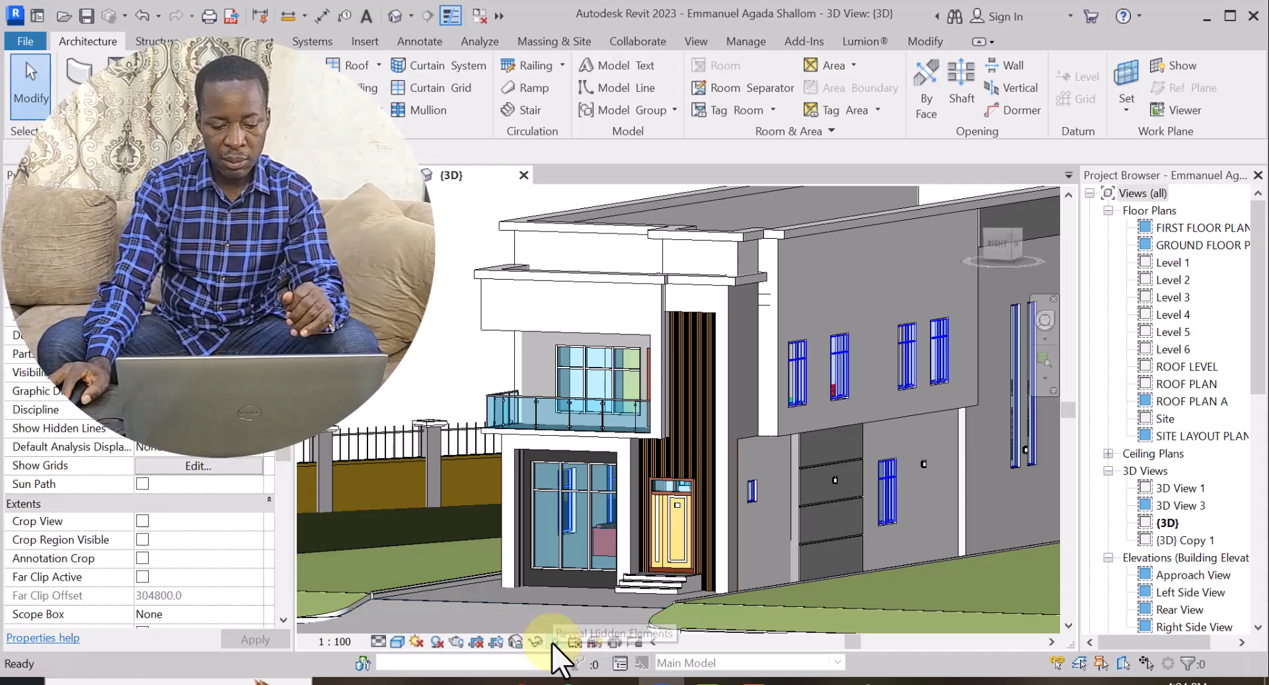
- Reveal hidden elements, unhide the Entourage category, and exit reveal-hidden mode
{"action": "left_click", "coordinate": [554, 641]}
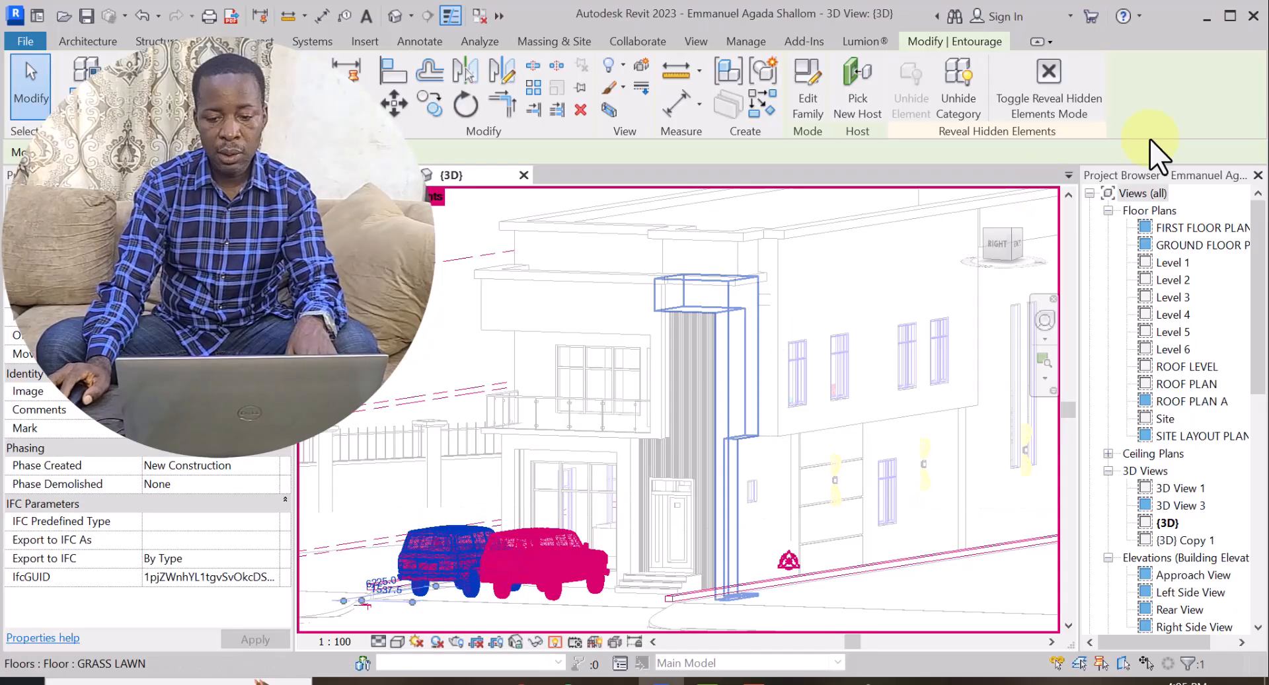
{"action": "mouse_move", "coordinate": [959, 81]}
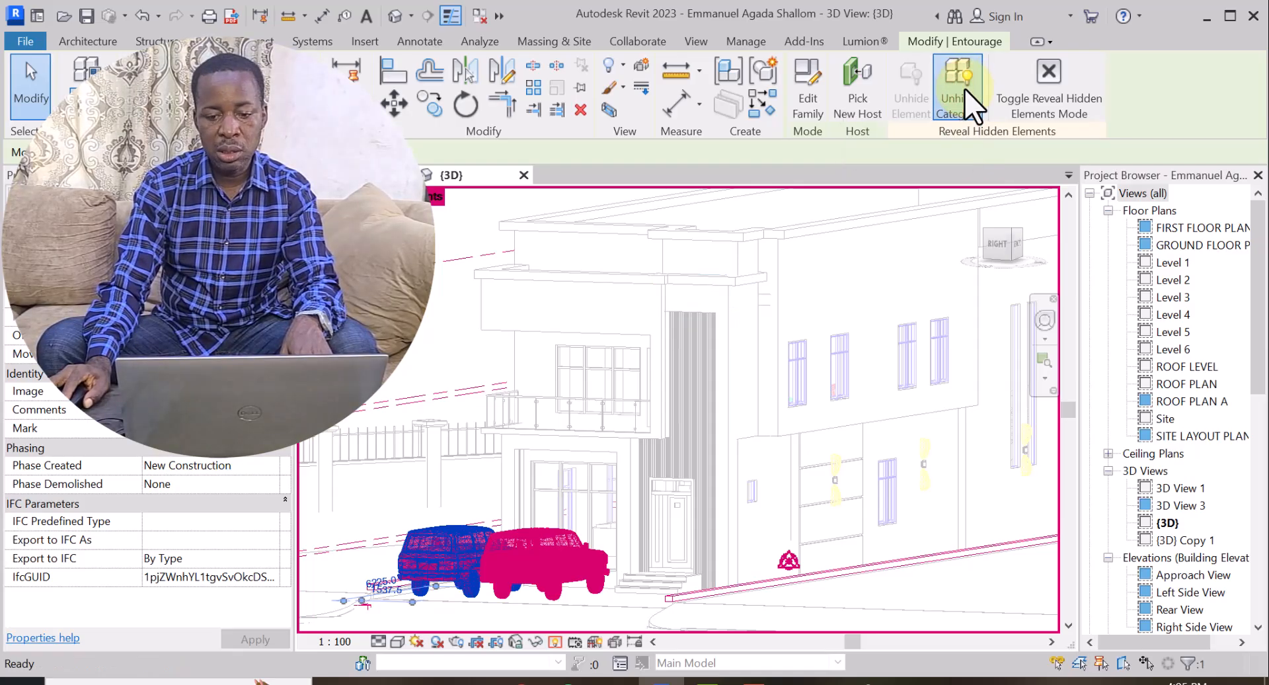
{"action": "left_click", "coordinate": [958, 86]}
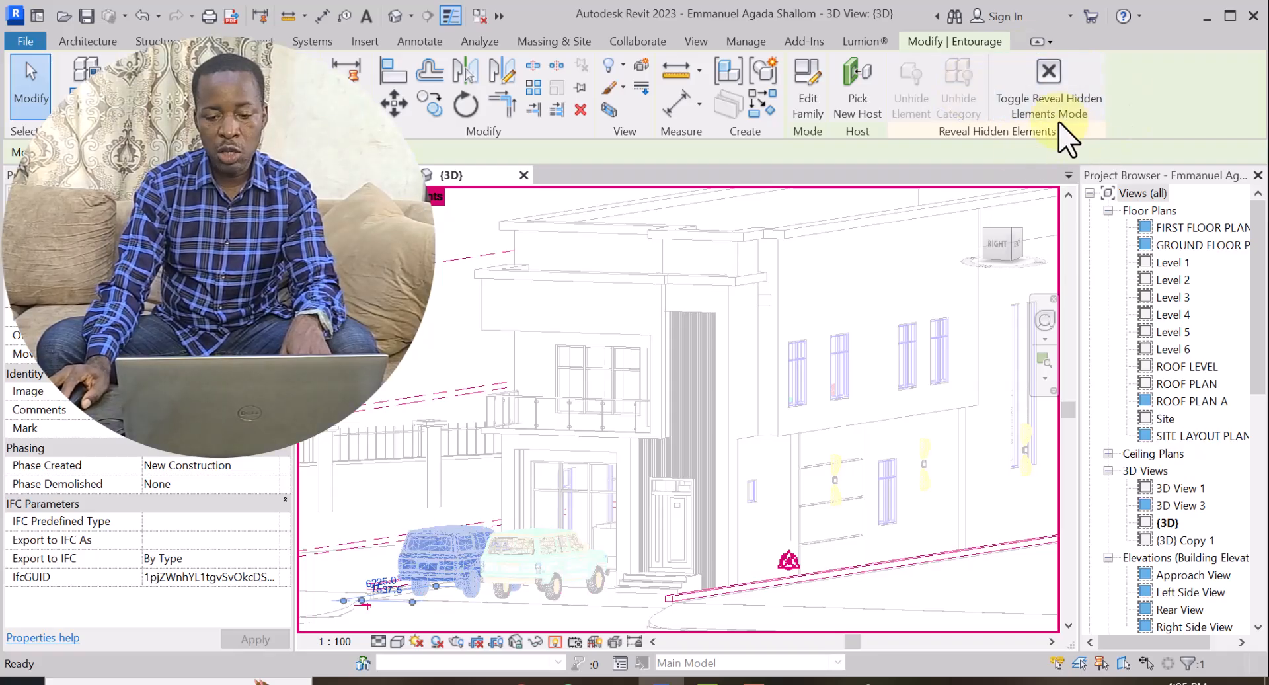
{"action": "left_click", "coordinate": [1049, 71]}
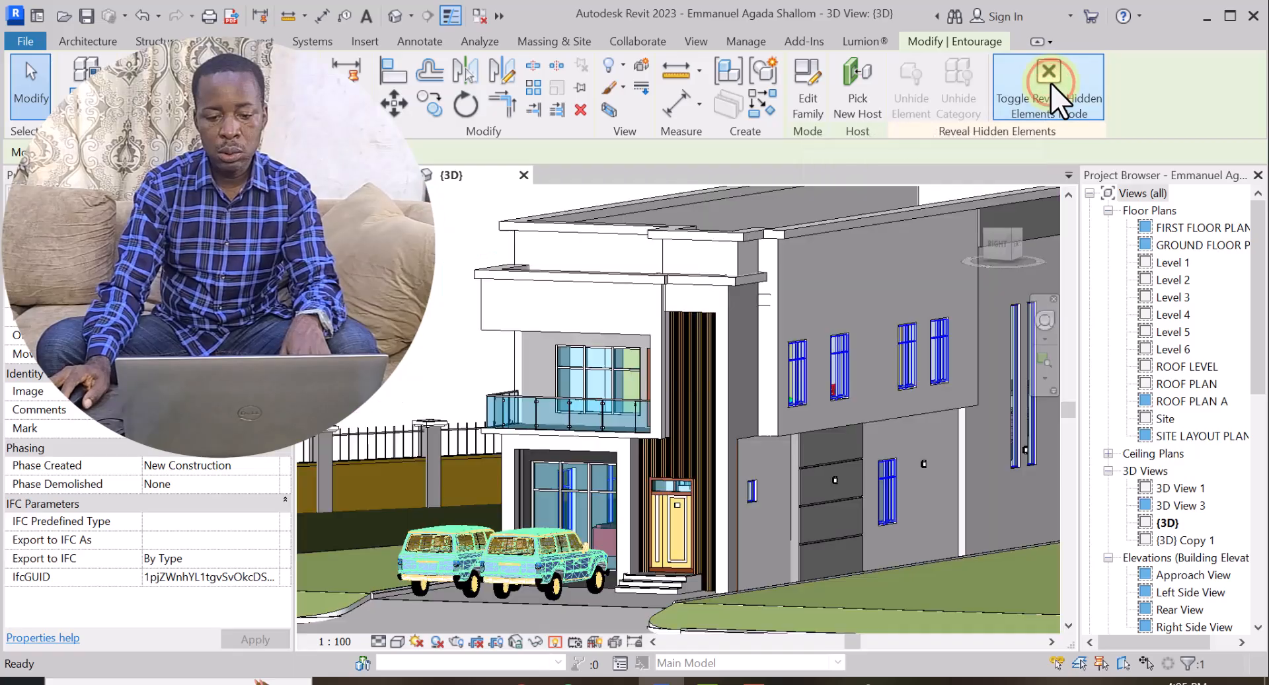